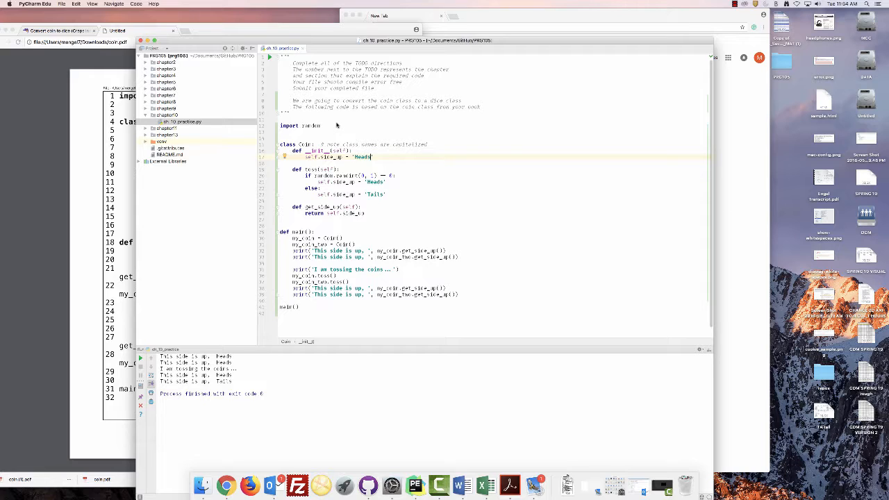
{"action": "mouse_move", "coordinate": [303, 146]}
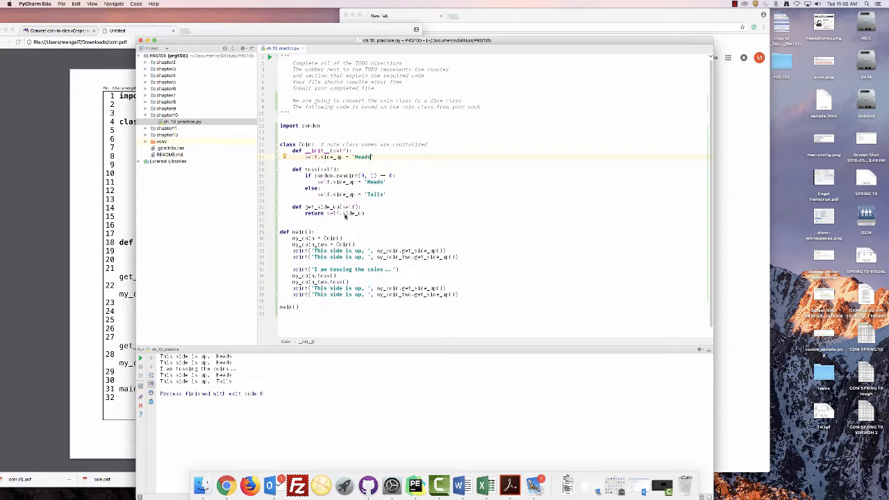
{"action": "mouse_move", "coordinate": [342, 181]}
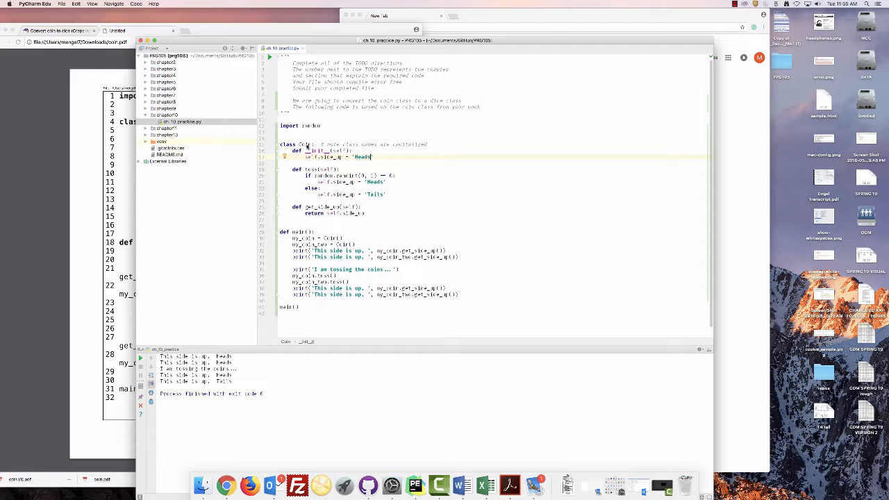
{"action": "mouse_move", "coordinate": [303, 241]}
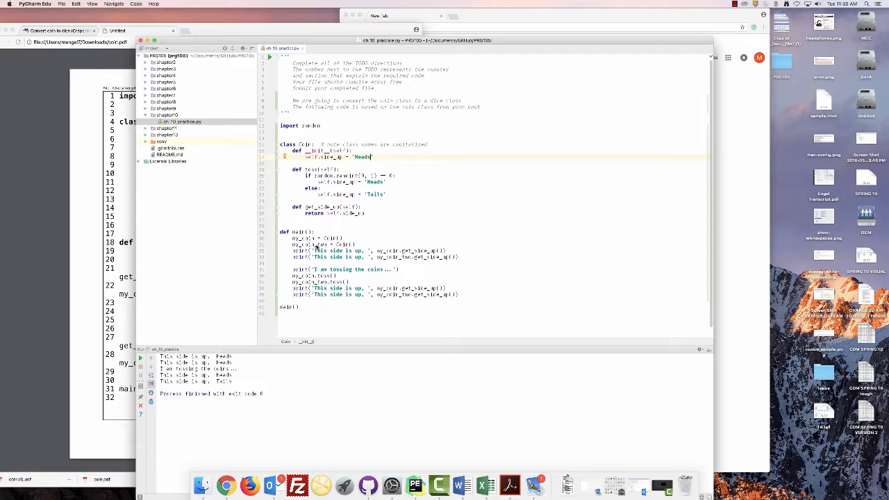
{"action": "mouse_move", "coordinate": [330, 255]}
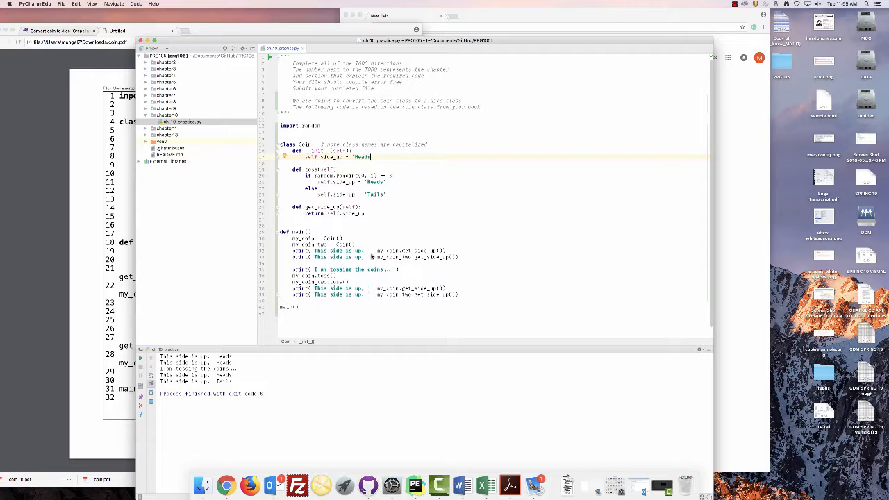
{"action": "mouse_move", "coordinate": [368, 257]}
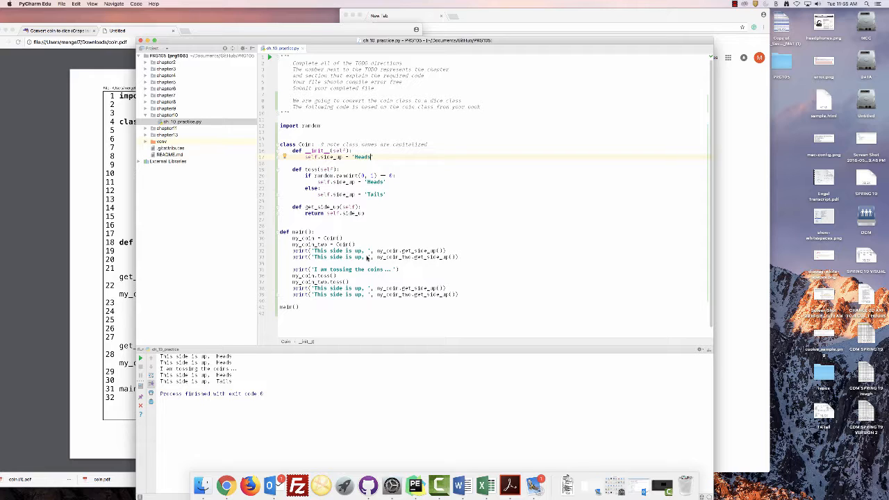